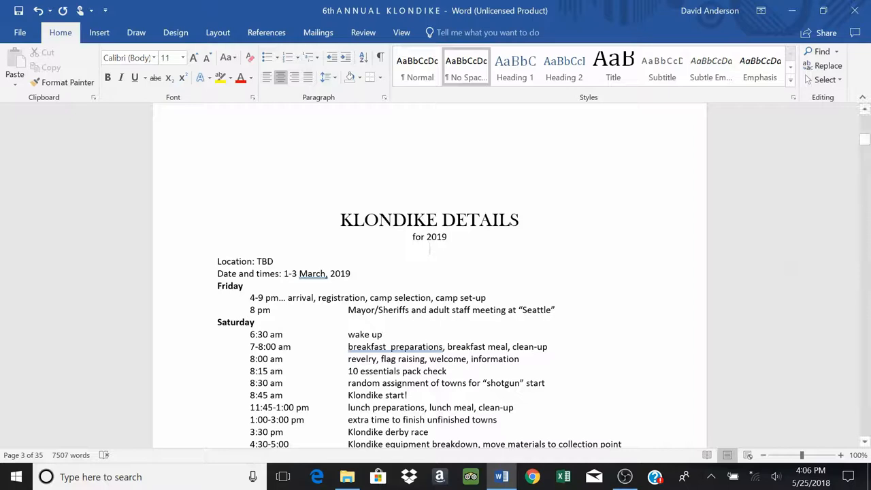
Step: Scroll to the KLONDIKE SCORING page showing pack check, mayor, claim jumper and race rules
{"action": "left_click", "coordinate": [430, 250]}
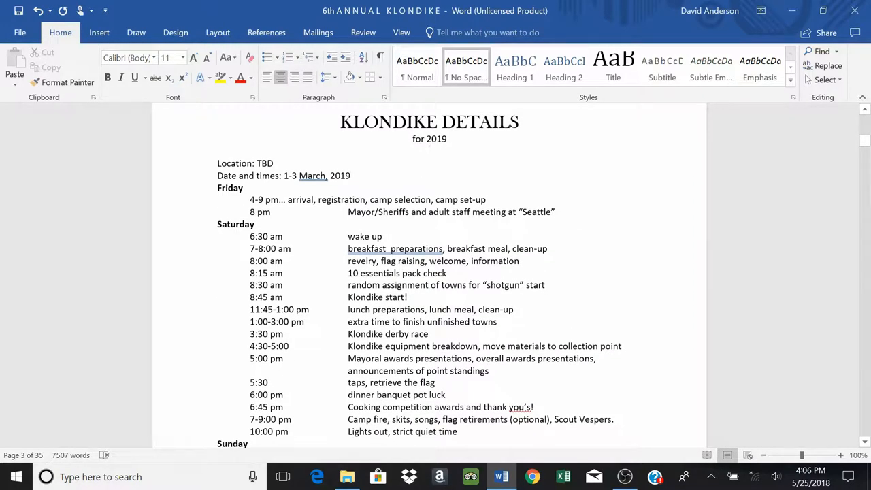
{"action": "mouse_move", "coordinate": [199, 234]}
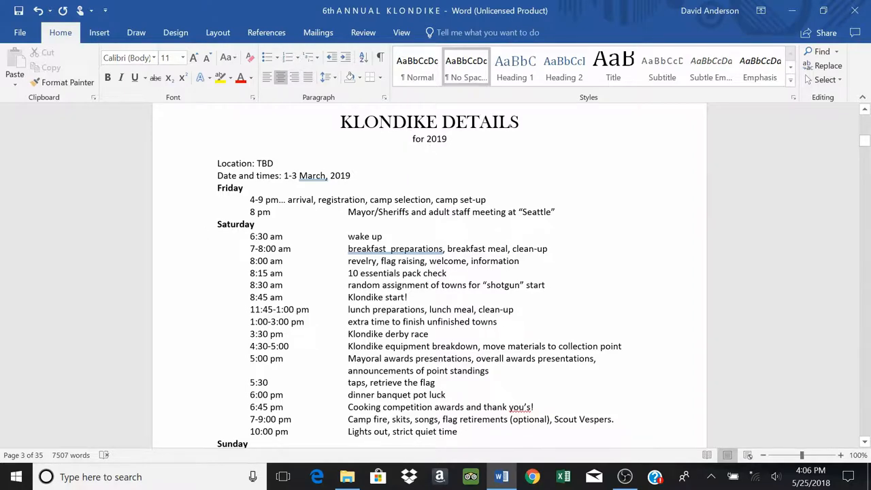
{"action": "scroll", "scroll_direction": "down", "scroll_amount": 3}
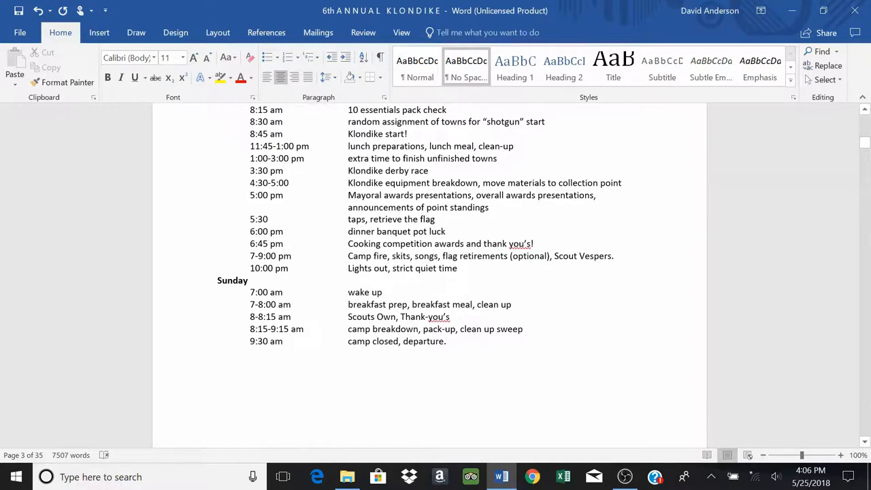
{"action": "scroll", "scroll_direction": "up", "scroll_amount": 3}
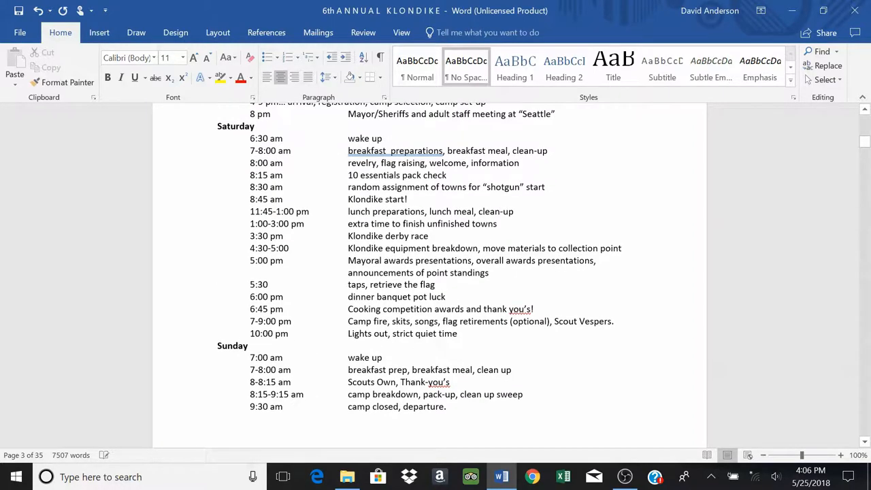
{"action": "scroll", "scroll_direction": "up", "scroll_amount": 3}
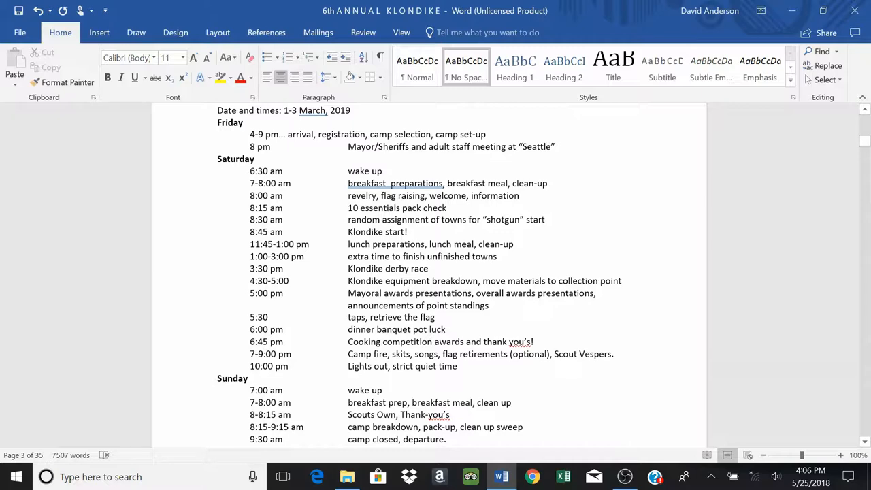
{"action": "scroll", "scroll_direction": "down", "scroll_amount": 3}
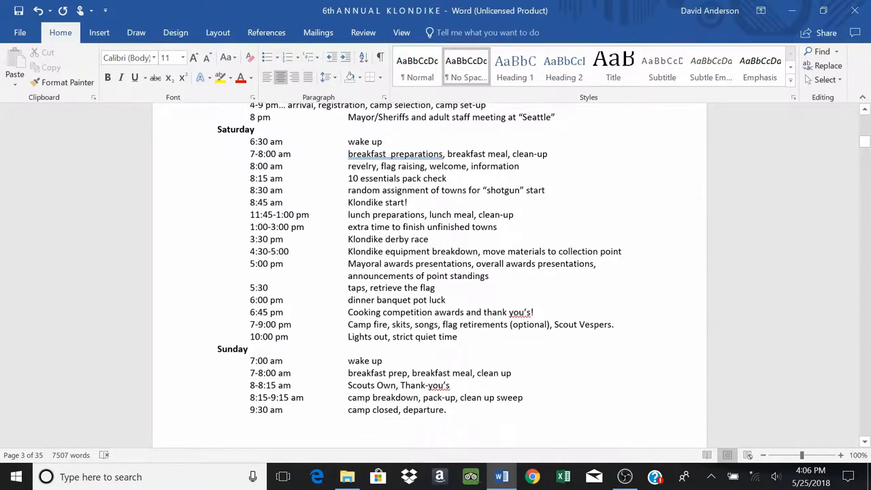
{"action": "scroll", "scroll_direction": "up", "scroll_amount": 3}
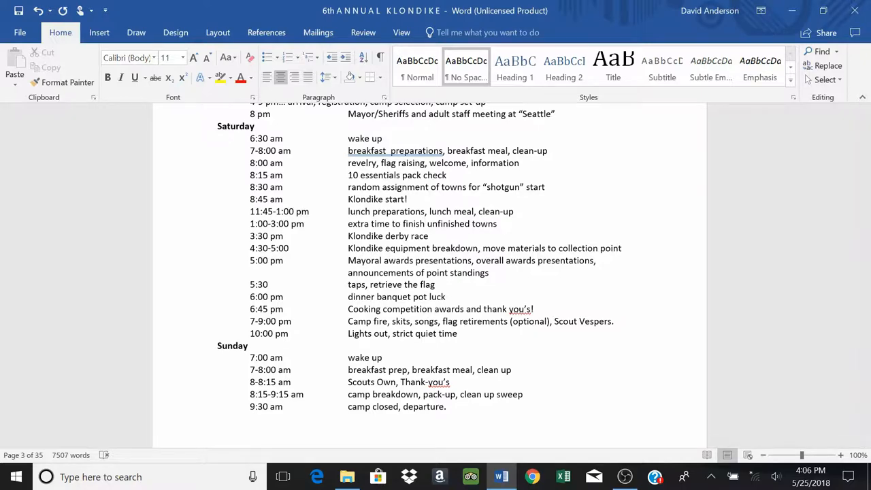
{"action": "scroll", "scroll_direction": "down", "scroll_amount": 3}
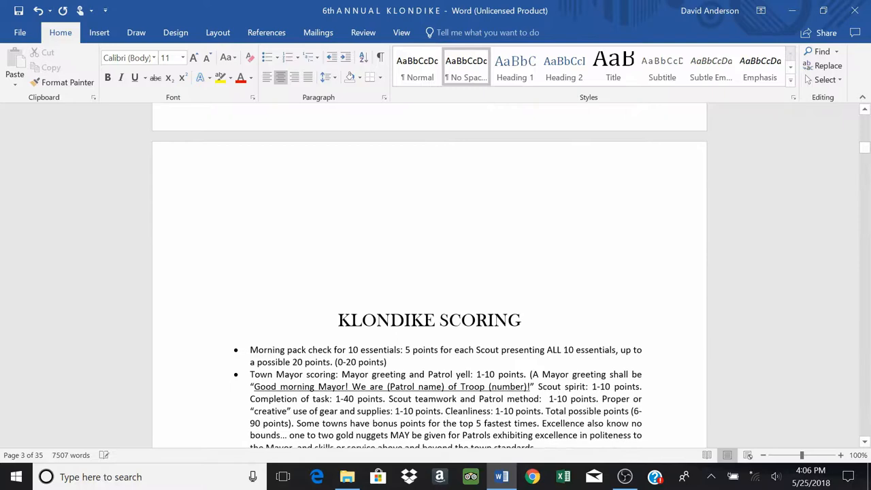
{"action": "scroll", "scroll_direction": "down", "scroll_amount": 3}
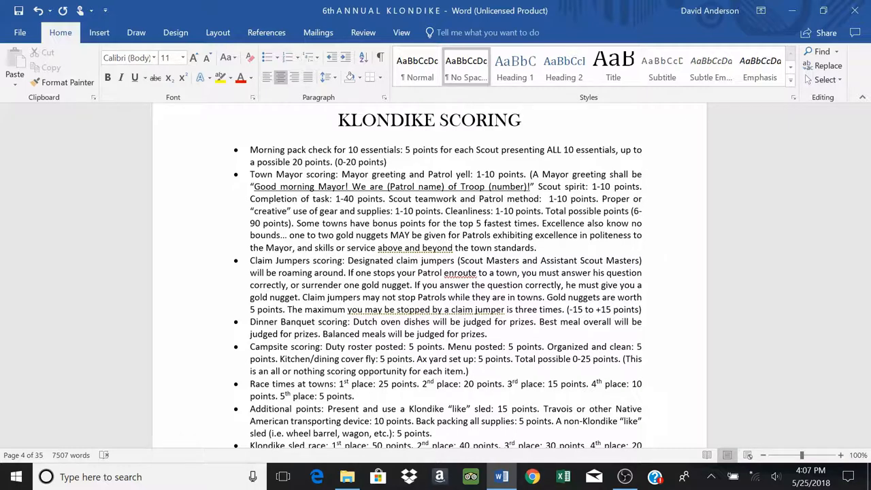
Step: Scroll to page 17's 10 Essentials Pack Check Scoring Sheet and the Klondike-like sled definition
{"action": "scroll", "scroll_direction": "down", "scroll_amount": 3}
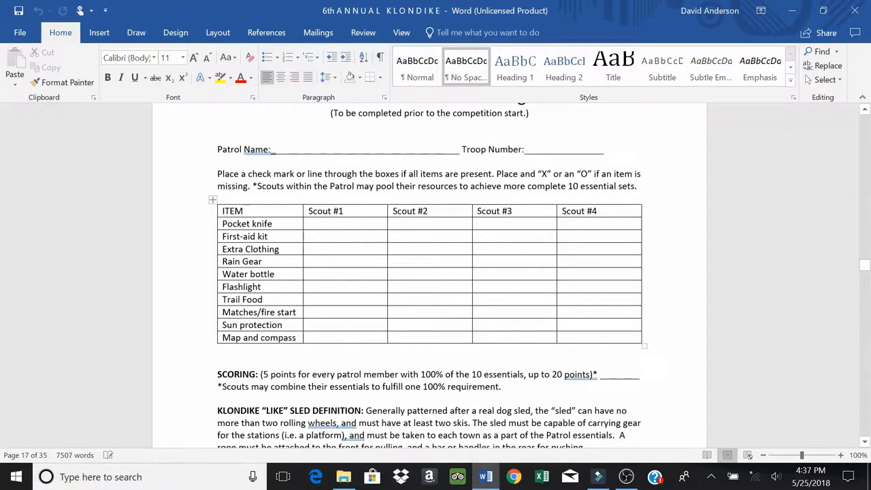
{"action": "scroll", "scroll_direction": "up", "scroll_amount": 3}
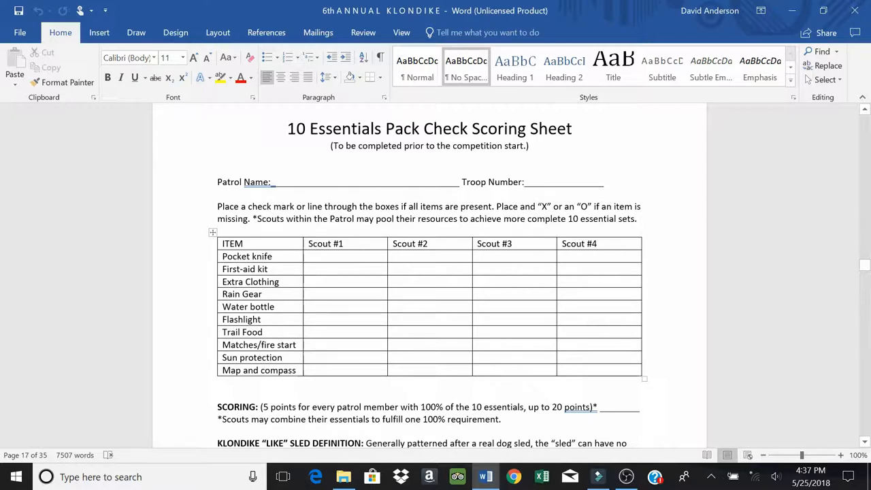
{"action": "scroll", "scroll_direction": "down", "scroll_amount": 3}
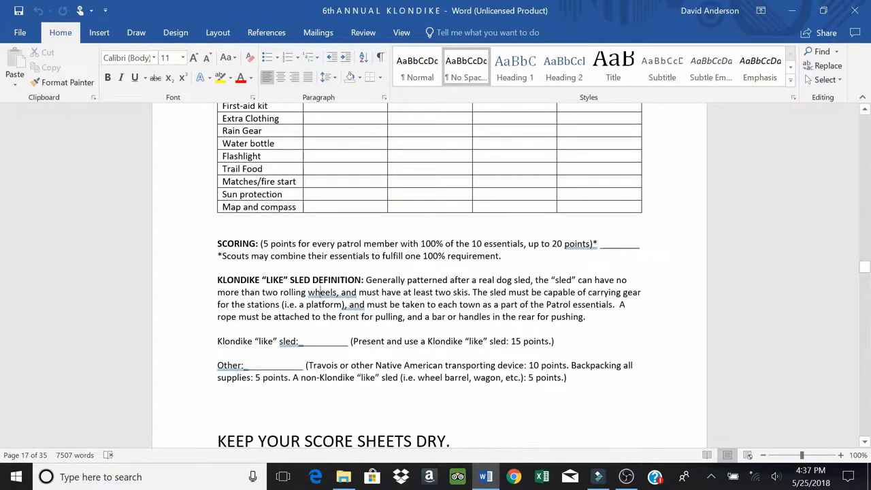
{"action": "mouse_move", "coordinate": [202, 289]}
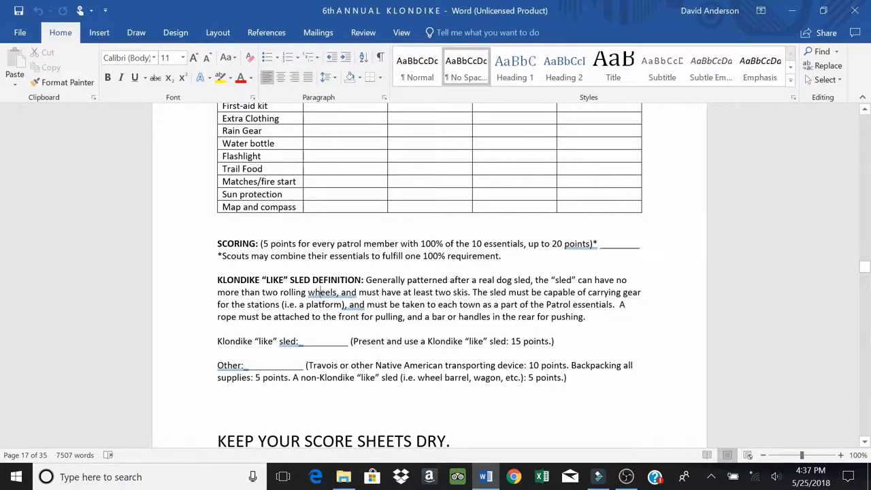
{"action": "mouse_move", "coordinate": [153, 373]}
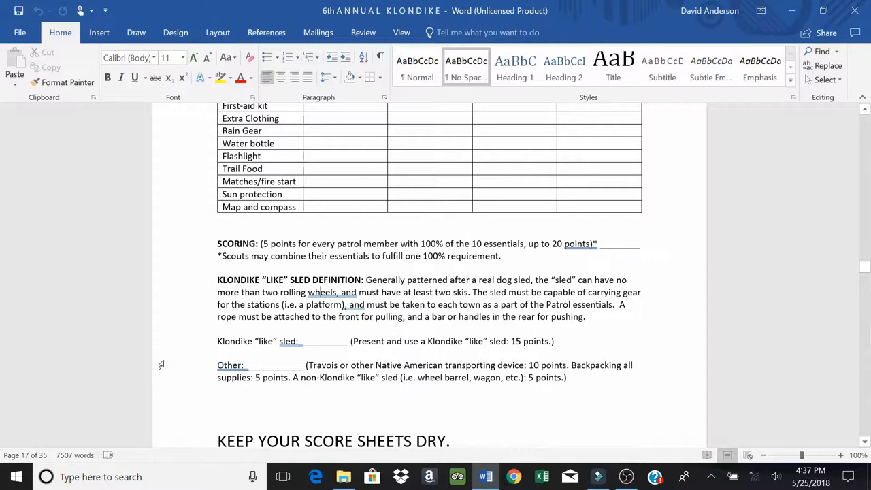
Step: Scroll from the sled definition back to the KLONDIKE SCORING rules on page 4
{"action": "scroll", "scroll_direction": "down", "scroll_amount": 3}
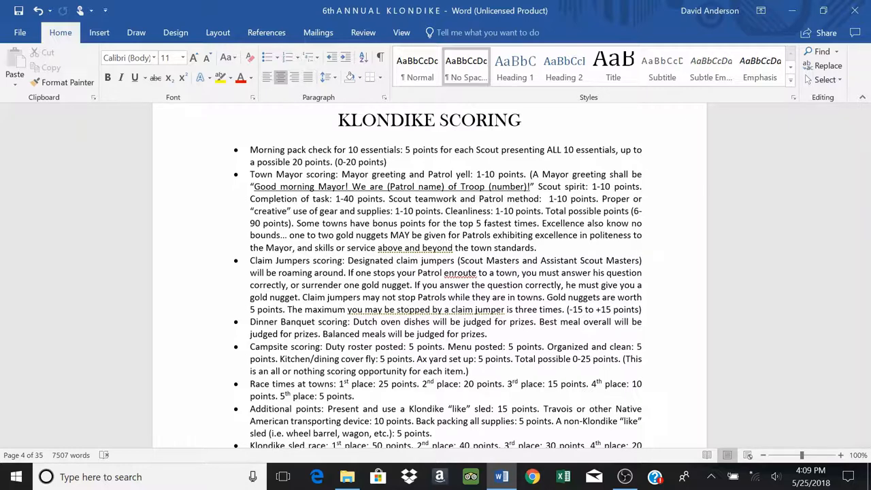
Step: Scroll down through the lower scoring rules on sled race points and patrol movement
{"action": "scroll", "scroll_direction": "down", "scroll_amount": 3}
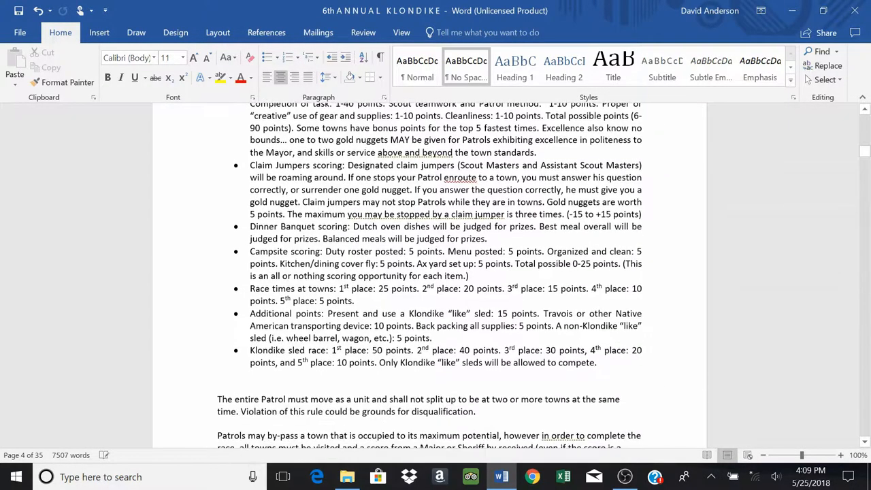
{"action": "scroll", "scroll_direction": "down", "scroll_amount": 3}
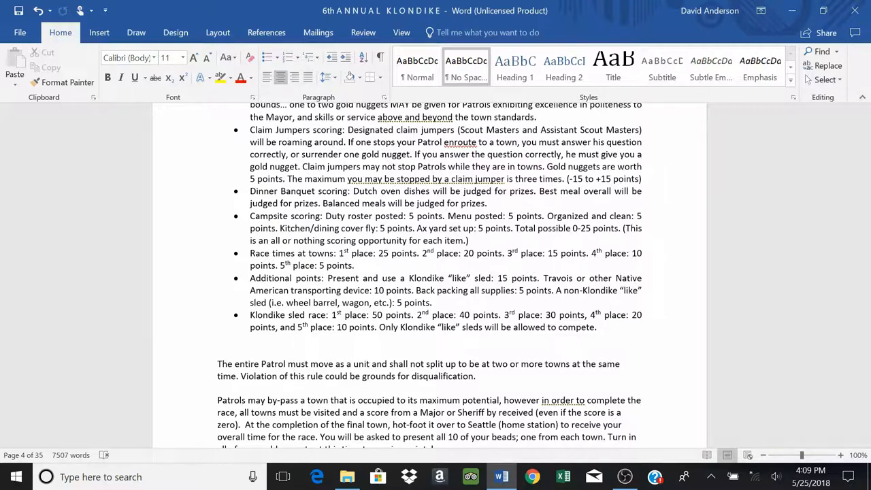
{"action": "mouse_move", "coordinate": [197, 215]}
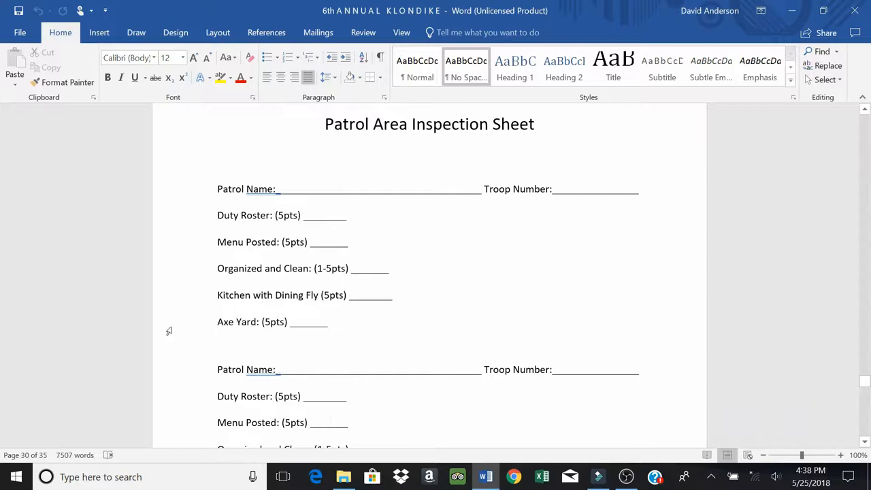
Step: Scroll back to page 4's rule about the patrol moving as a unit
{"action": "left_click", "coordinate": [332, 422]}
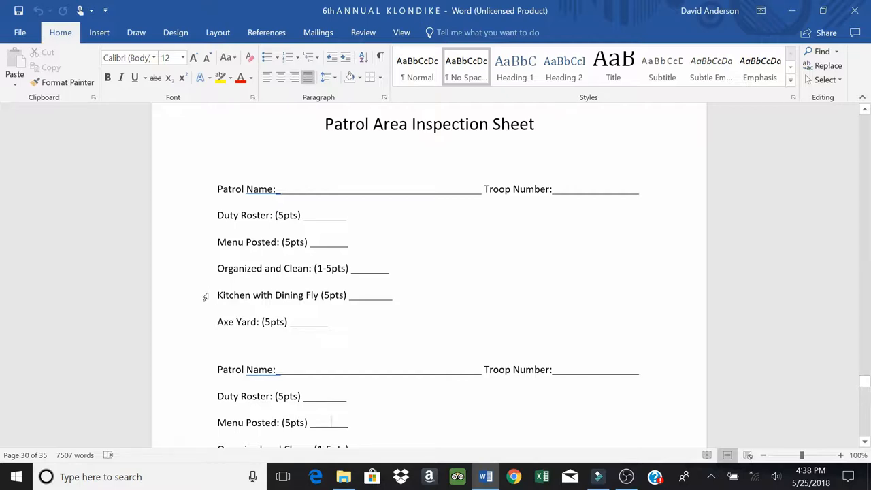
{"action": "scroll", "scroll_direction": "down", "scroll_amount": 3}
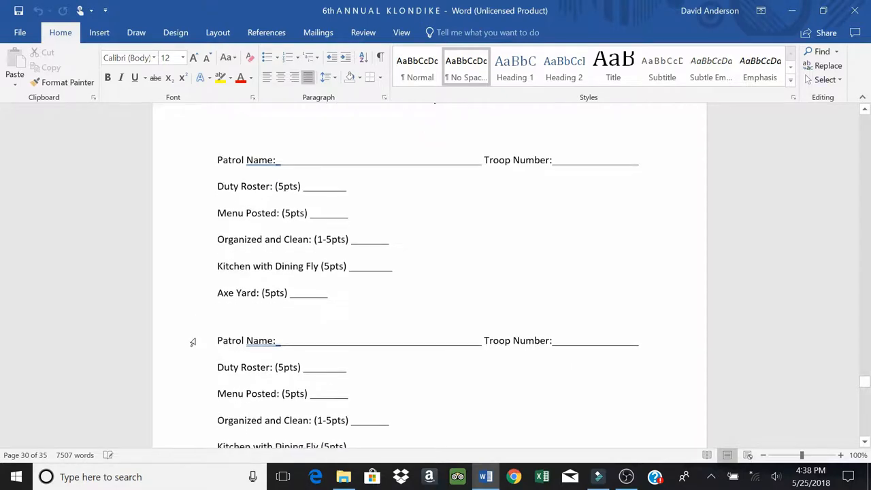
{"action": "scroll", "scroll_direction": "down", "scroll_amount": 3}
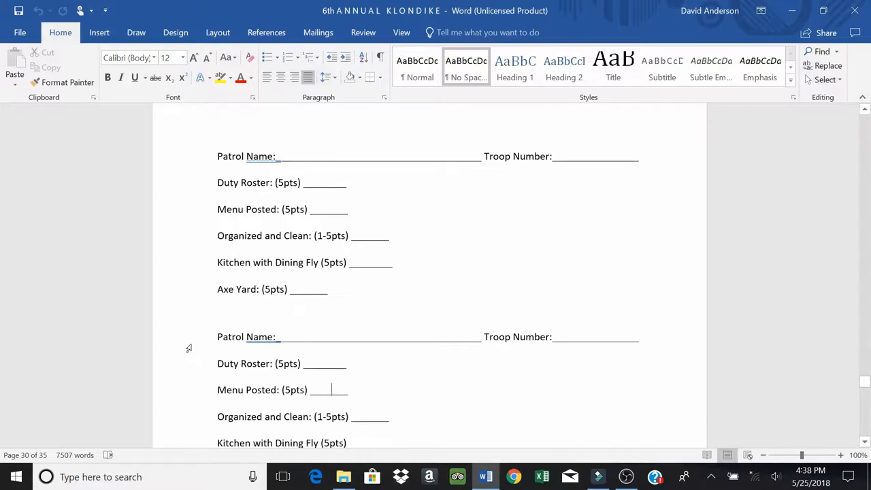
{"action": "scroll", "scroll_direction": "up", "scroll_amount": 3}
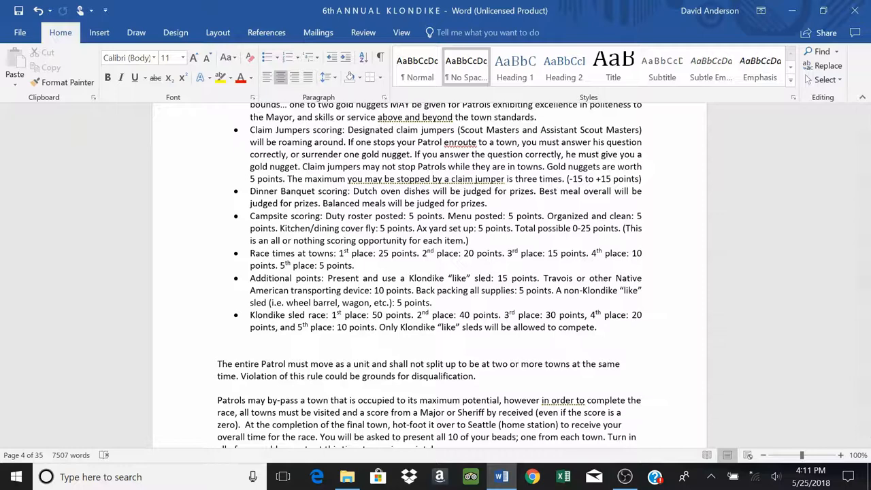
Step: Scroll through the move-as-a-unit and by-passing-towns rules down to the Gear and Supplies list
{"action": "scroll", "scroll_direction": "down", "scroll_amount": 3}
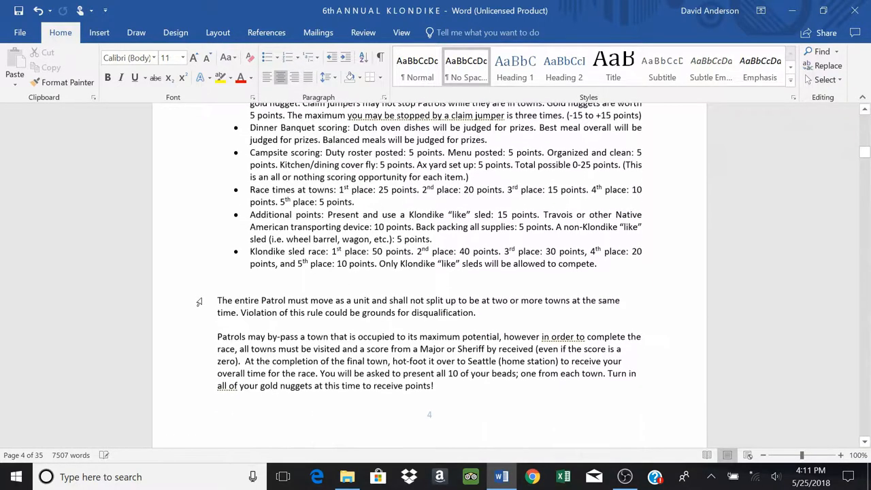
{"action": "scroll", "scroll_direction": "up", "scroll_amount": 3}
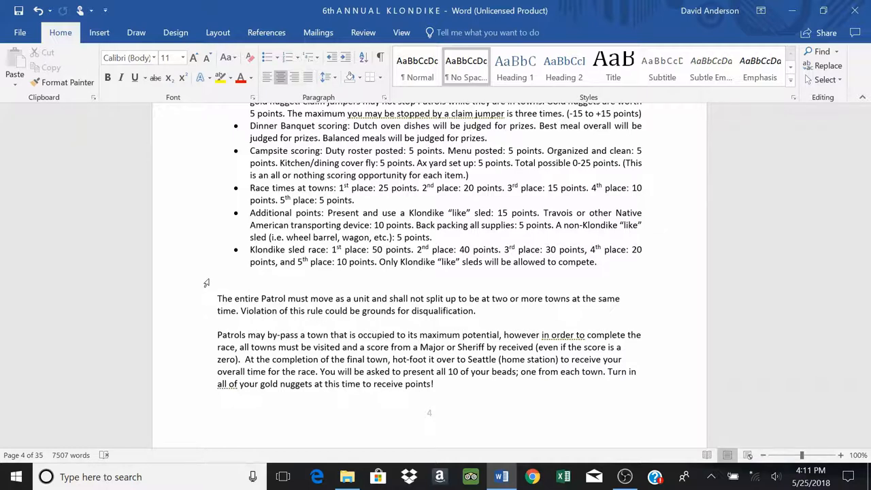
{"action": "mouse_move", "coordinate": [194, 315]}
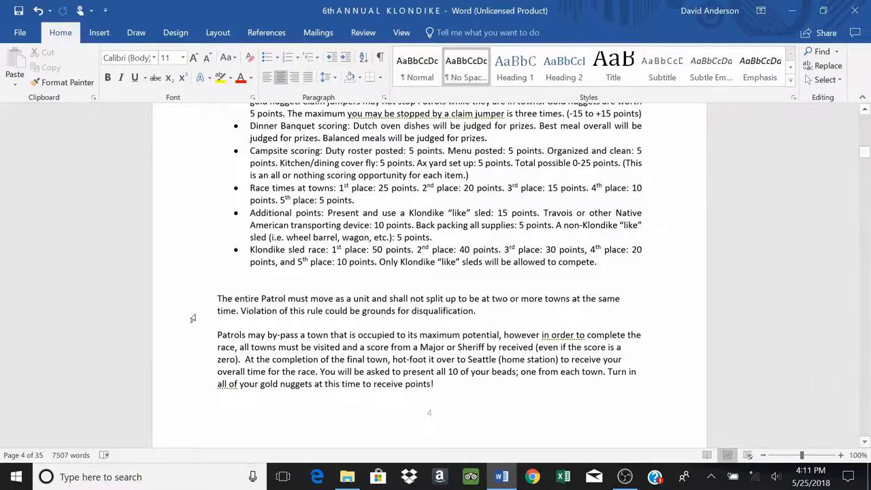
{"action": "scroll", "scroll_direction": "down", "scroll_amount": 3}
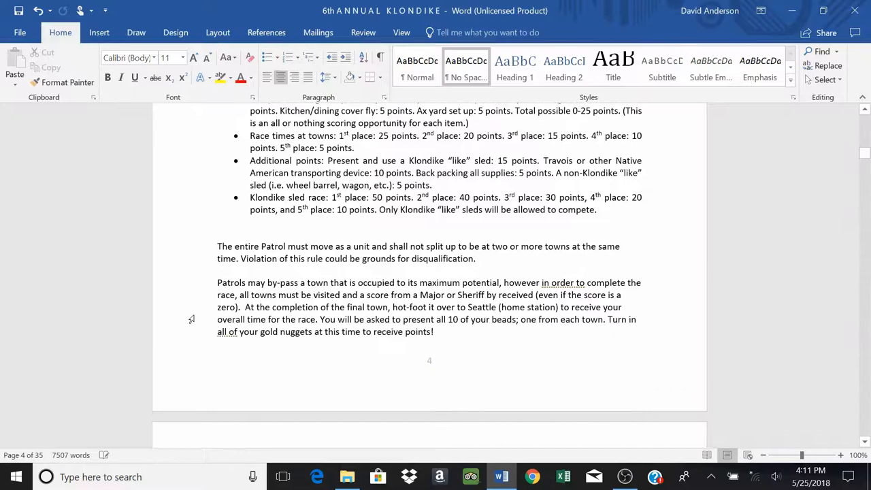
{"action": "scroll", "scroll_direction": "down", "scroll_amount": 3}
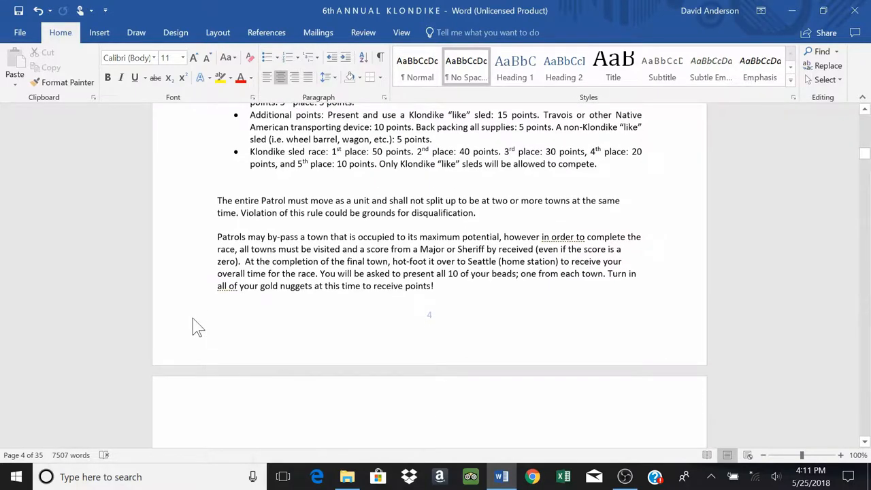
{"action": "scroll", "scroll_direction": "down", "scroll_amount": 3}
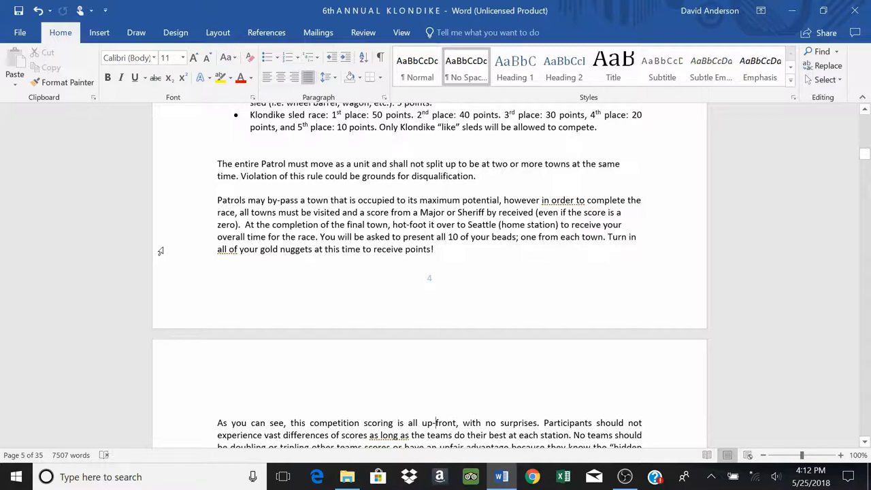
{"action": "mouse_move", "coordinate": [184, 190]}
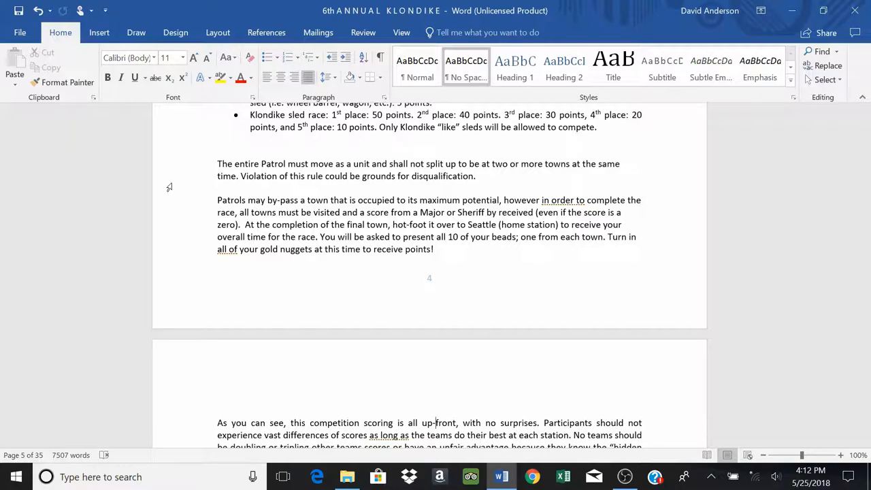
{"action": "scroll", "scroll_direction": "down", "scroll_amount": 3}
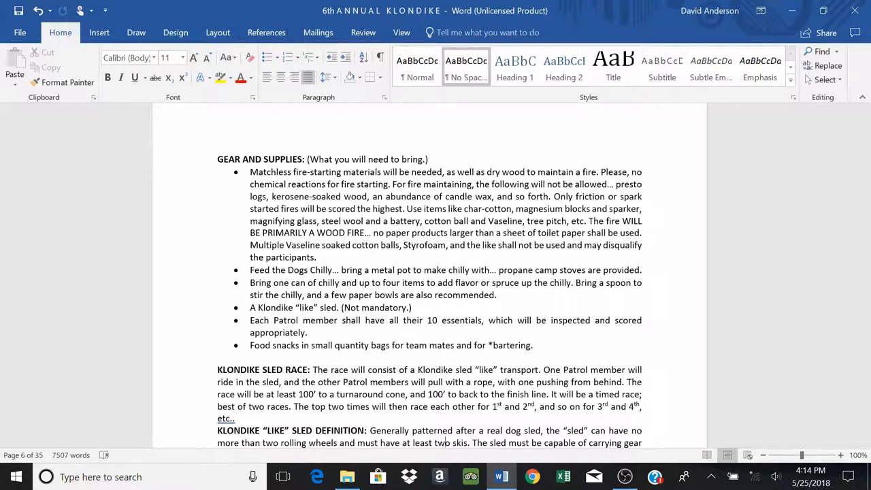
{"action": "mouse_move", "coordinate": [191, 250]}
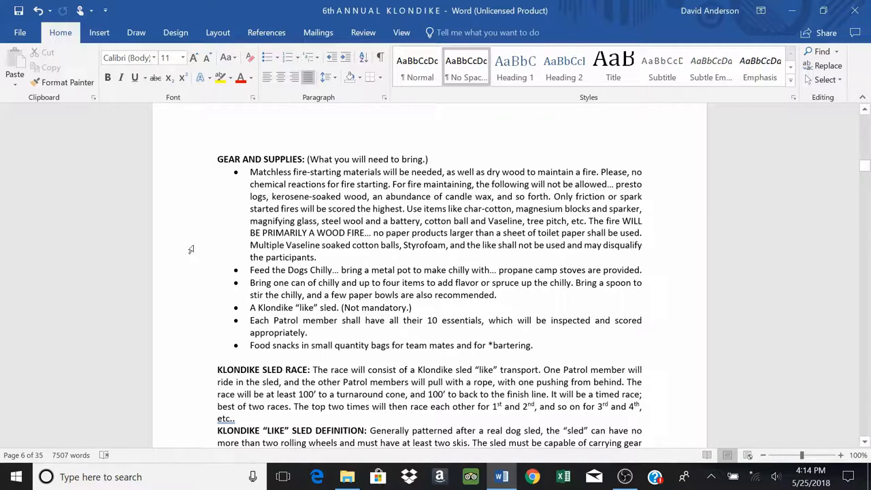
Step: Scroll down page 6 past the sled race rules to the sled definition and bartering rules
{"action": "scroll", "scroll_direction": "down", "scroll_amount": 3}
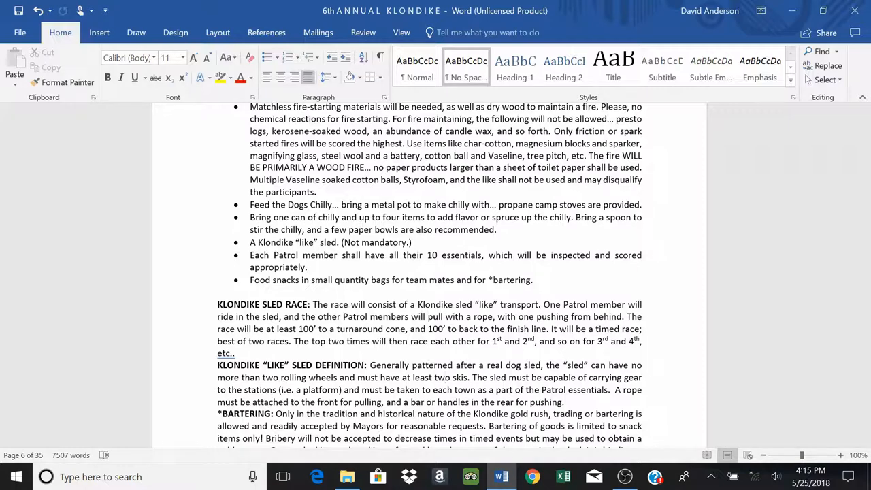
Step: Scroll up to page 3's Trifecta of Klondike line on Scout skills, Spirit and Patrol Method
{"action": "scroll", "scroll_direction": "up", "scroll_amount": 3}
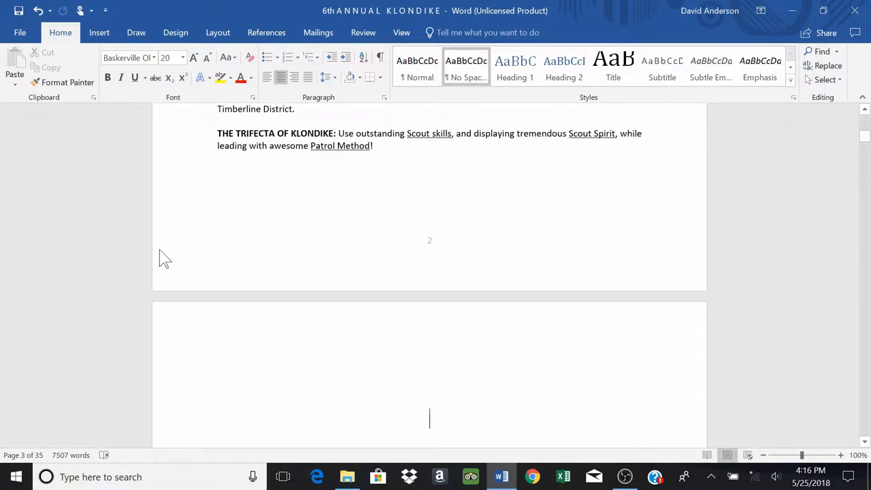
{"action": "mouse_move", "coordinate": [190, 148]}
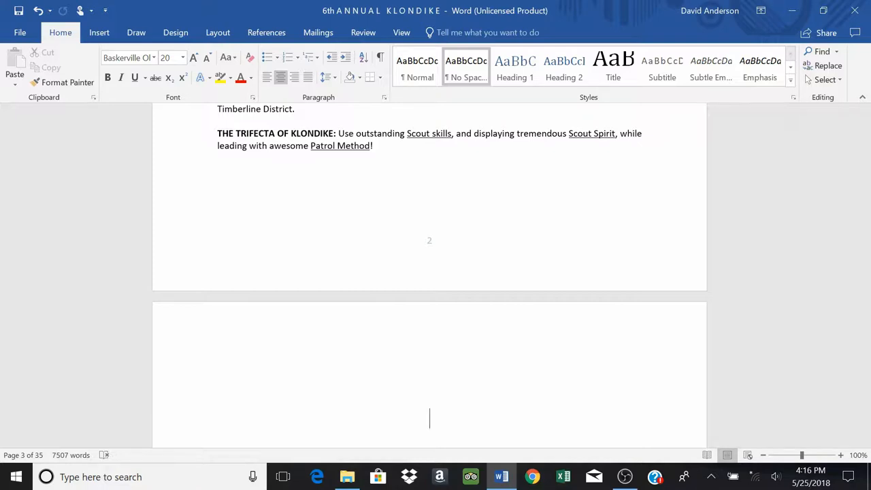
Step: Scroll down to page 6's Gold Nuggets courtesy and teamwork list below the bartering rules
{"action": "scroll", "scroll_direction": "down", "scroll_amount": 3}
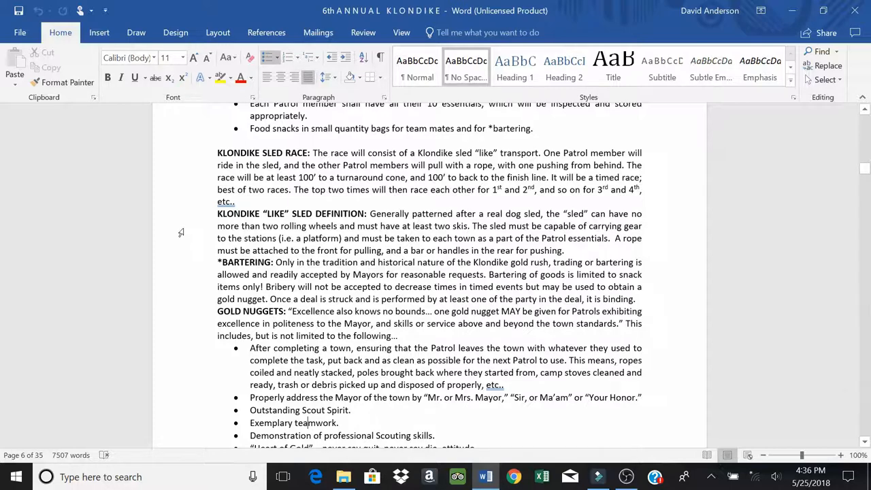
{"action": "mouse_move", "coordinate": [188, 308]}
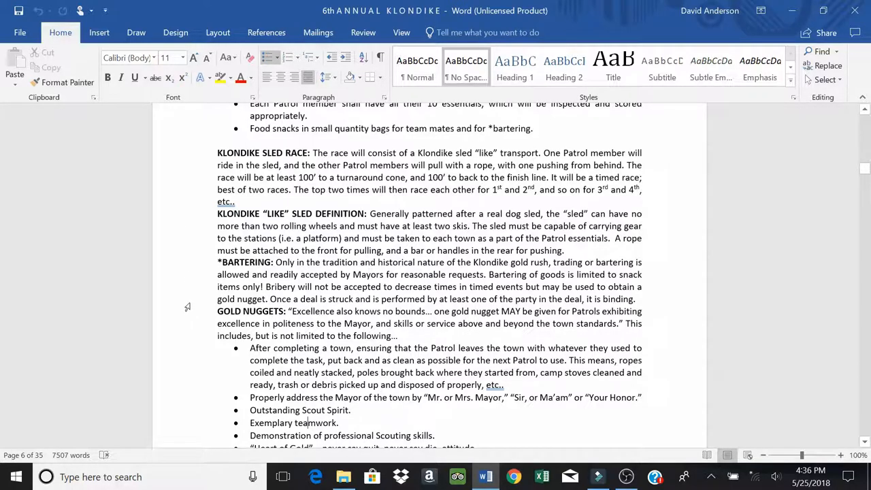
Step: Scroll past the Gold Nuggets list to the Scout Spirit definition and the KLONDIKE TOWNS heading
{"action": "scroll", "scroll_direction": "down", "scroll_amount": 3}
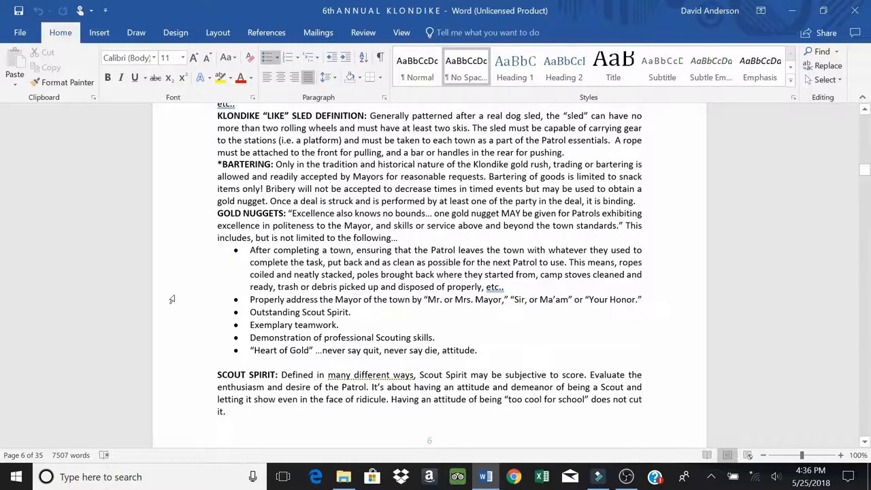
{"action": "scroll", "scroll_direction": "down", "scroll_amount": 3}
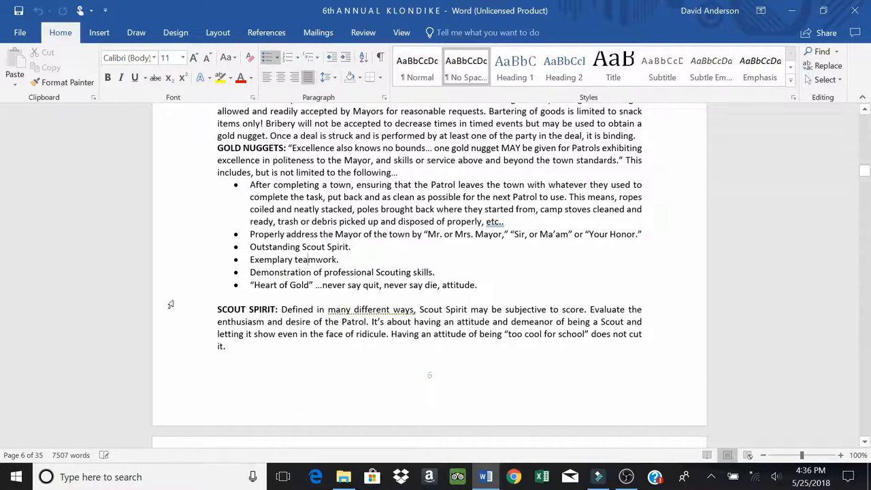
{"action": "scroll", "scroll_direction": "down", "scroll_amount": 3}
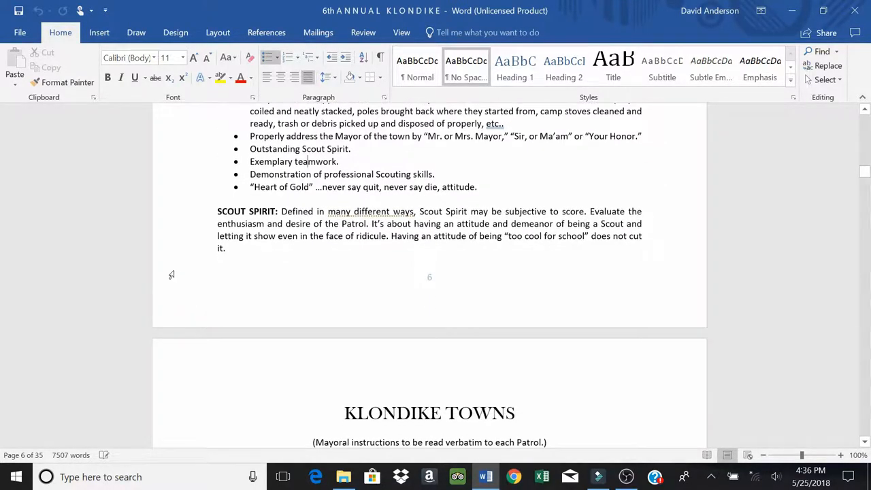